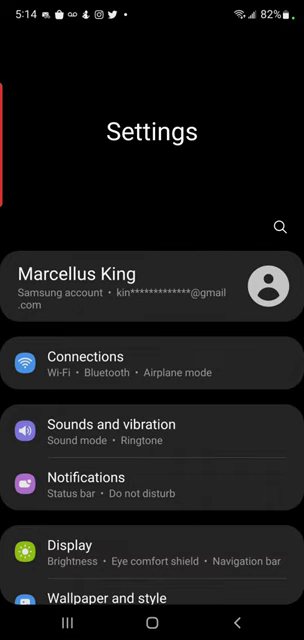
scroll("down", 3)
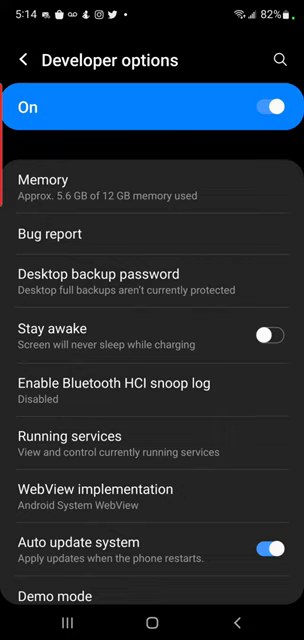
scroll("down", 3)
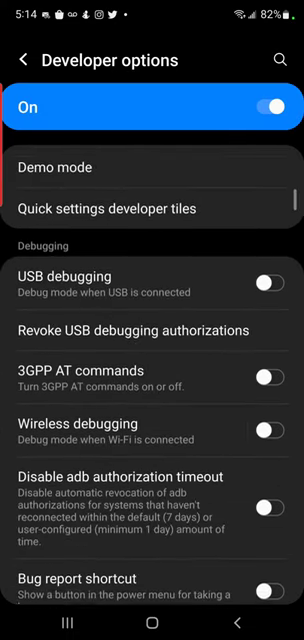
scroll("down", 3)
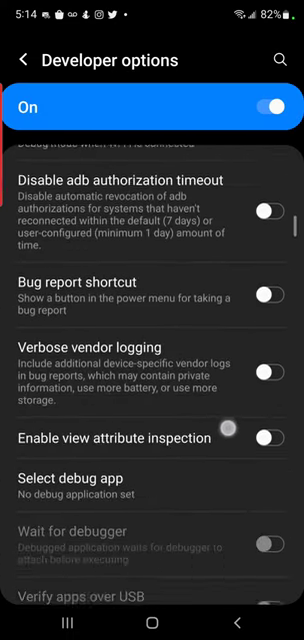
scroll("down", 3)
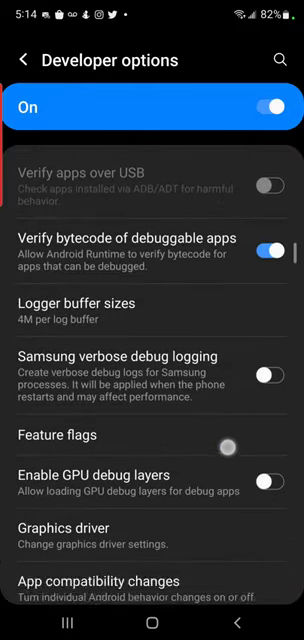
scroll("down", 3)
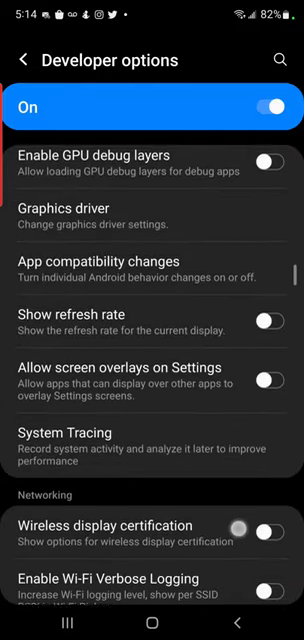
scroll("down", 3)
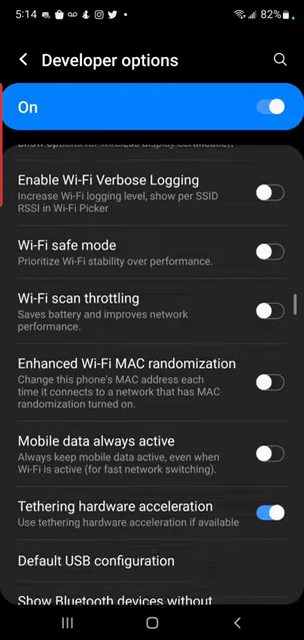
scroll("down", 3)
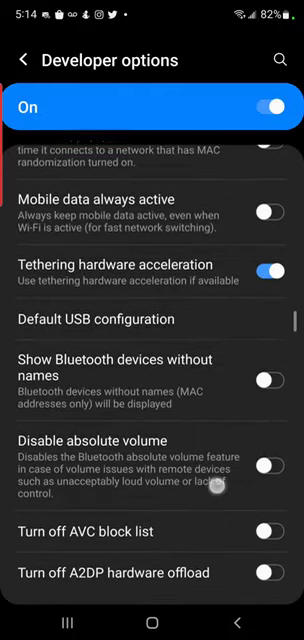
scroll("down", 3)
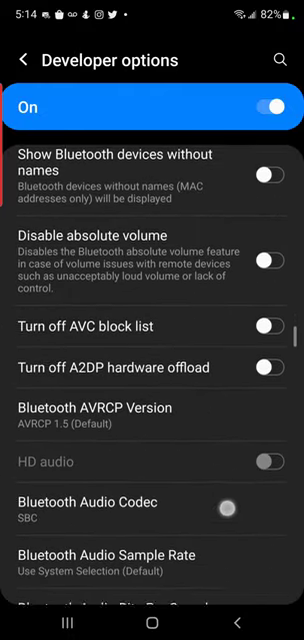
scroll("down", 3)
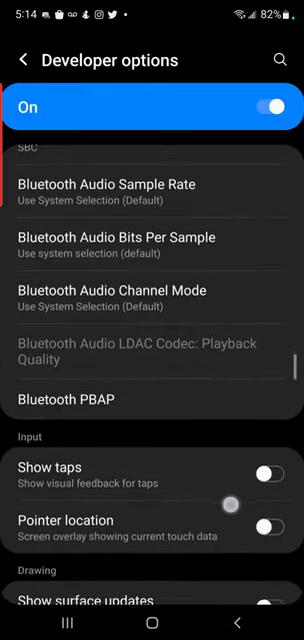
scroll("down", 3)
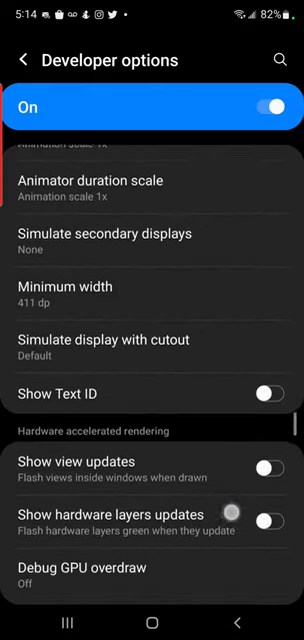
scroll("down", 3)
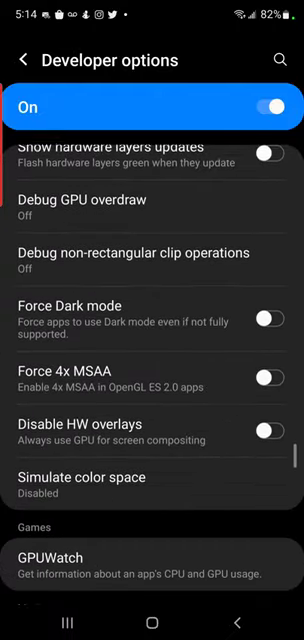
scroll("down", 3)
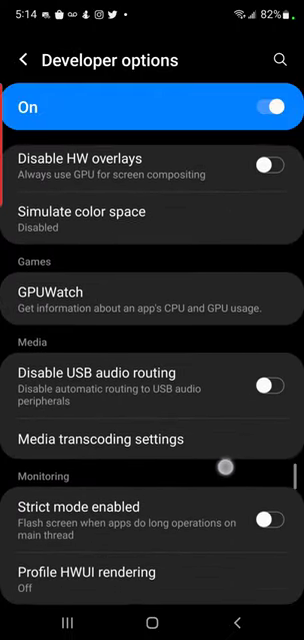